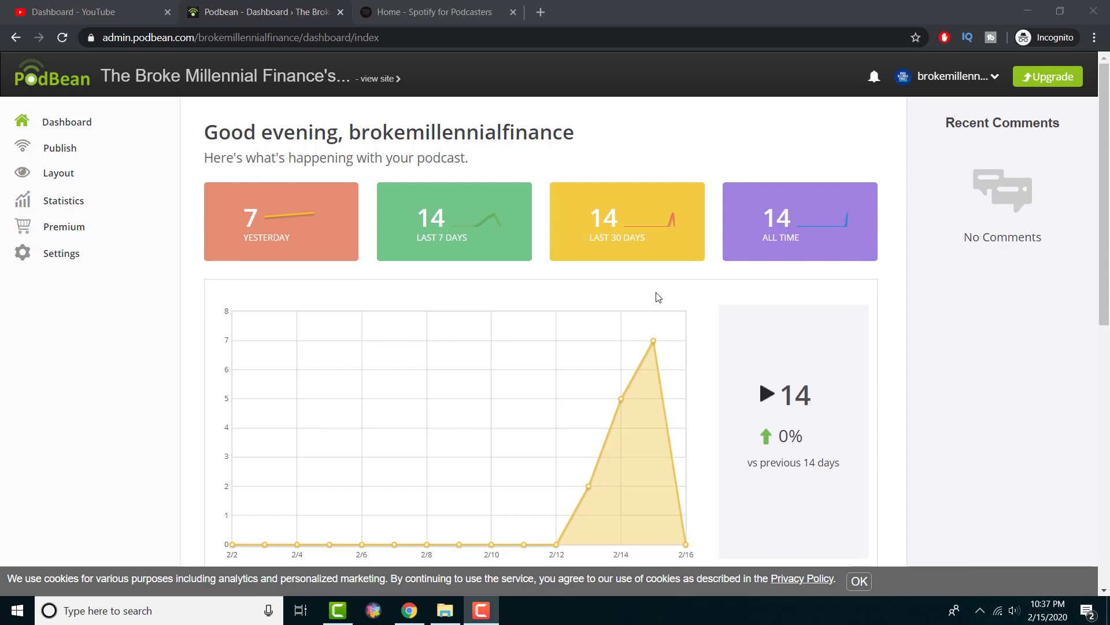
pyautogui.moveTo(61, 253)
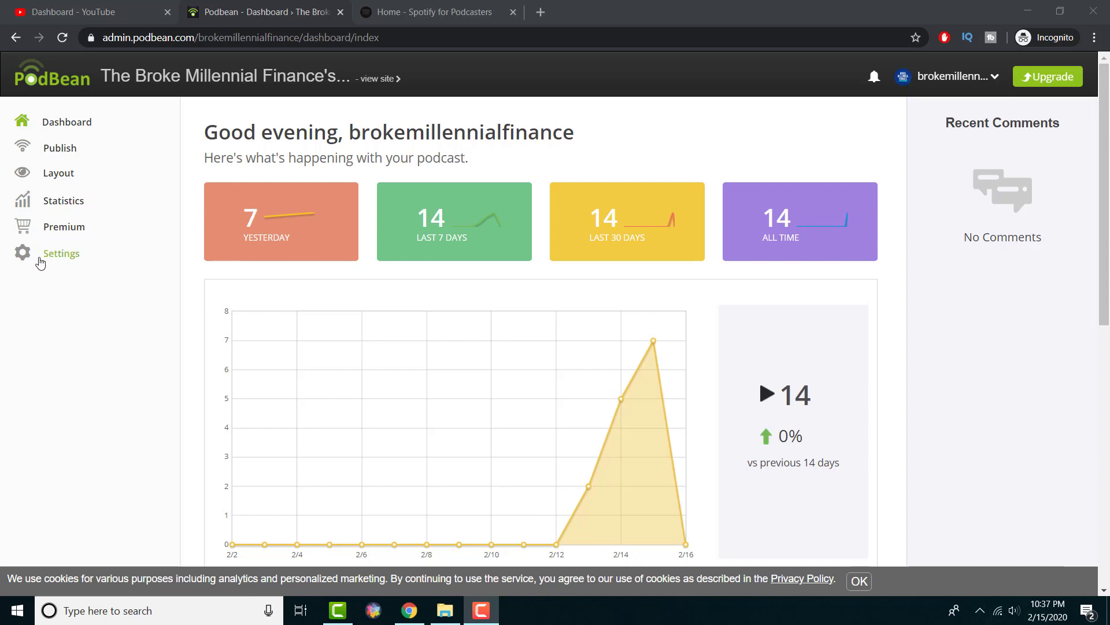
pyautogui.moveTo(61, 254)
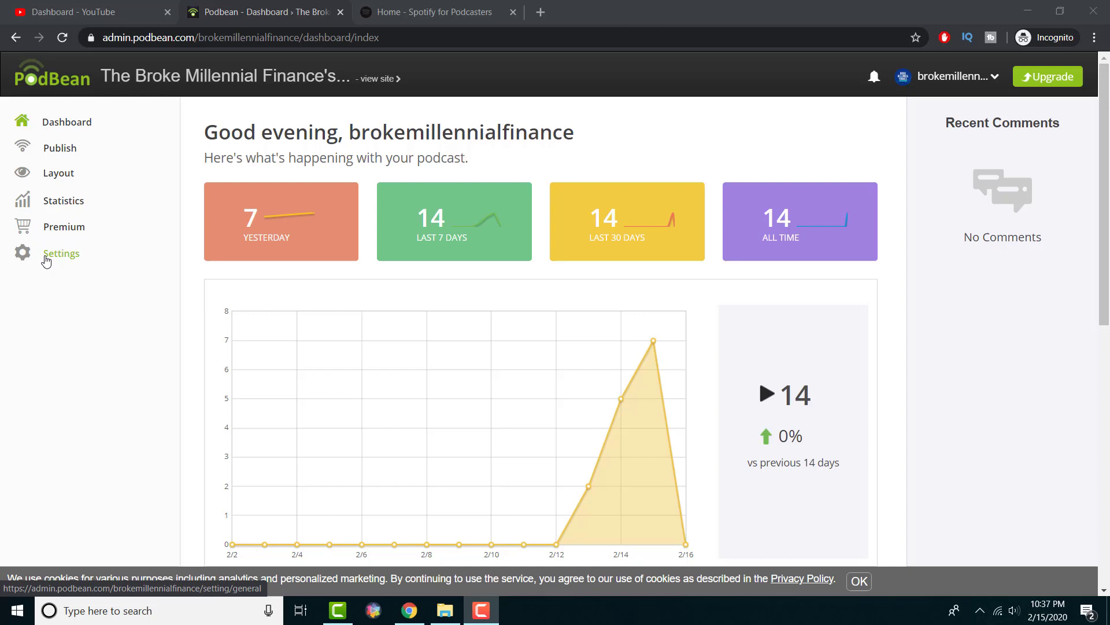
# Step: Go to Settings > Feed/iTunes to see the podcast's RSS feed address
pyautogui.click(61, 253)
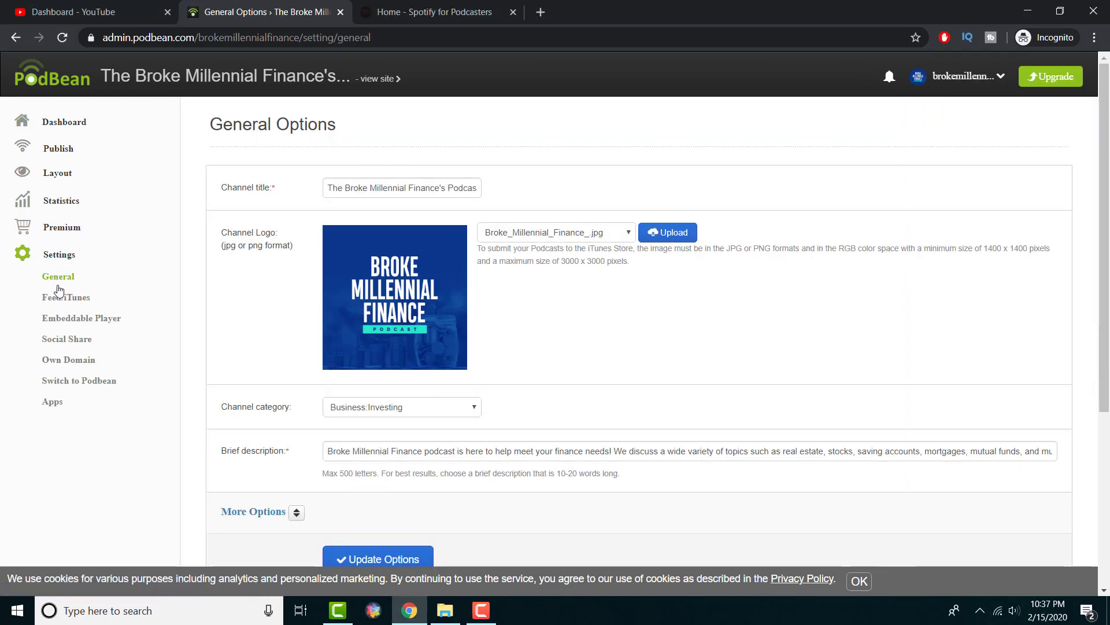
pyautogui.moveTo(66, 297)
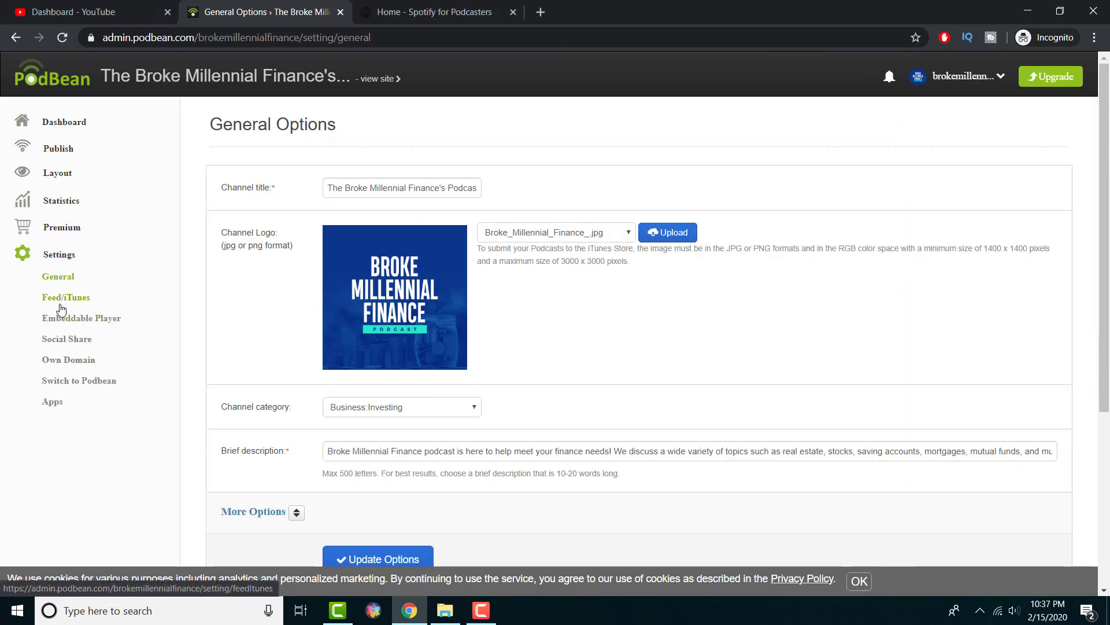
pyautogui.click(65, 297)
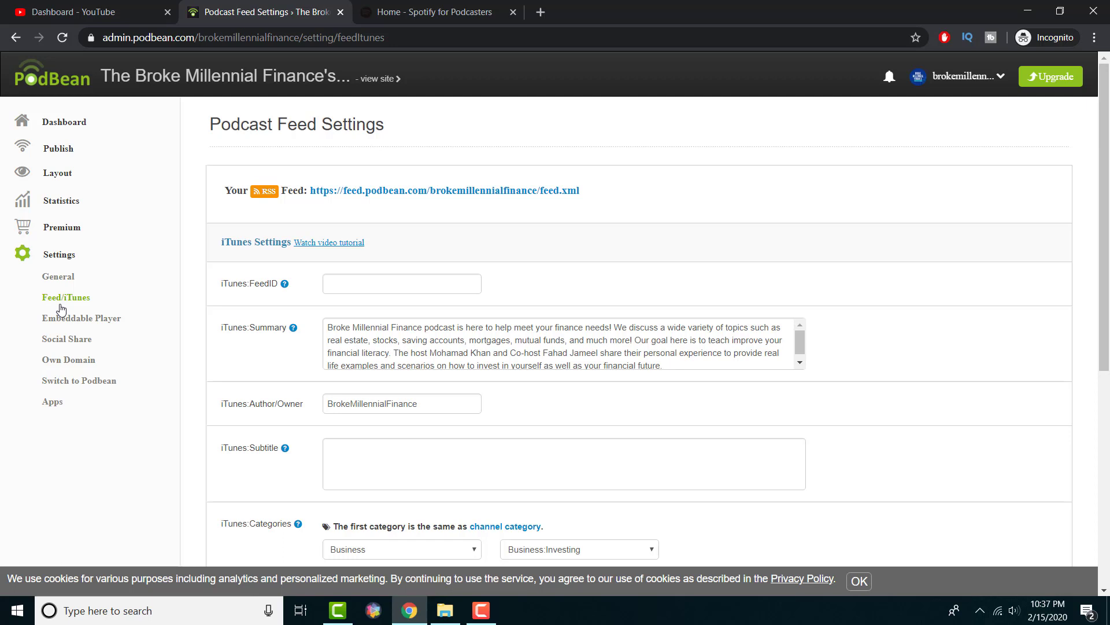
pyautogui.moveTo(68, 339)
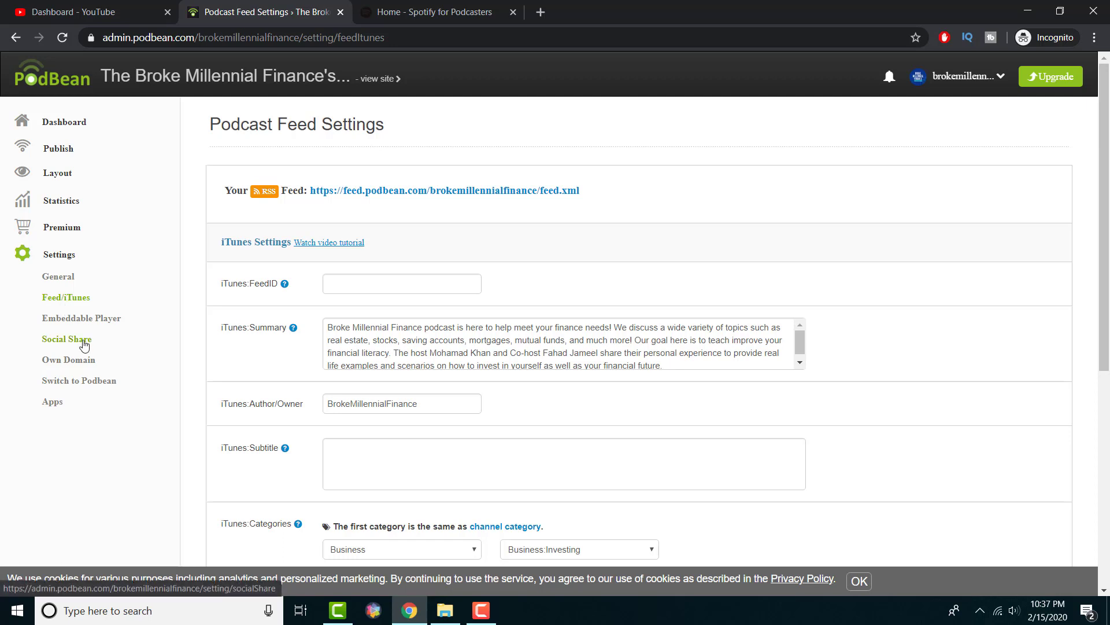
pyautogui.moveTo(68, 360)
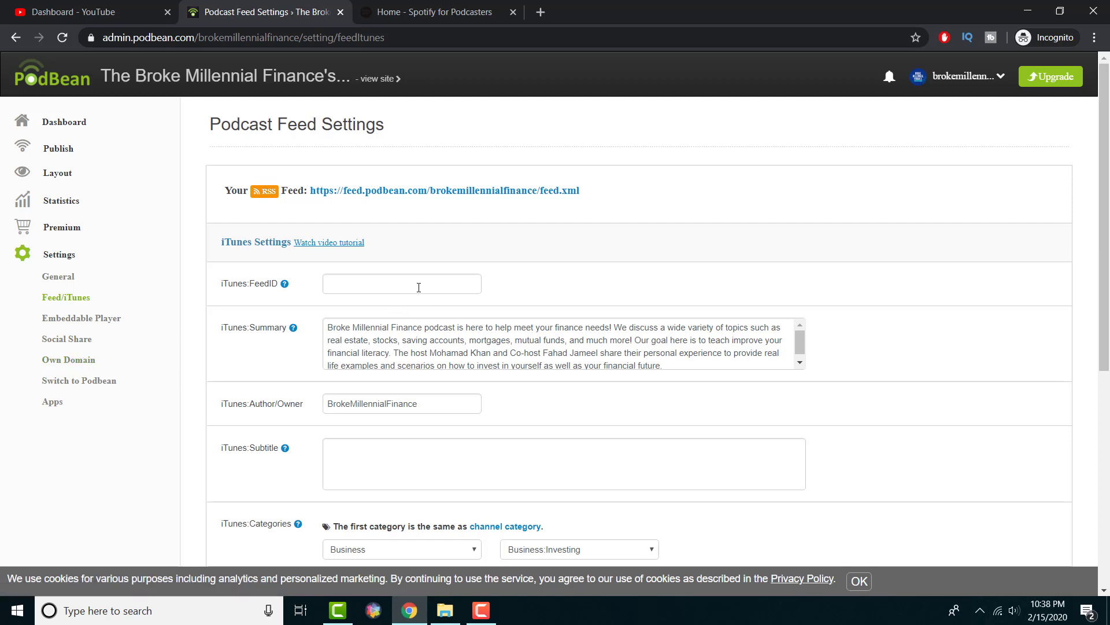
pyautogui.moveTo(395, 252)
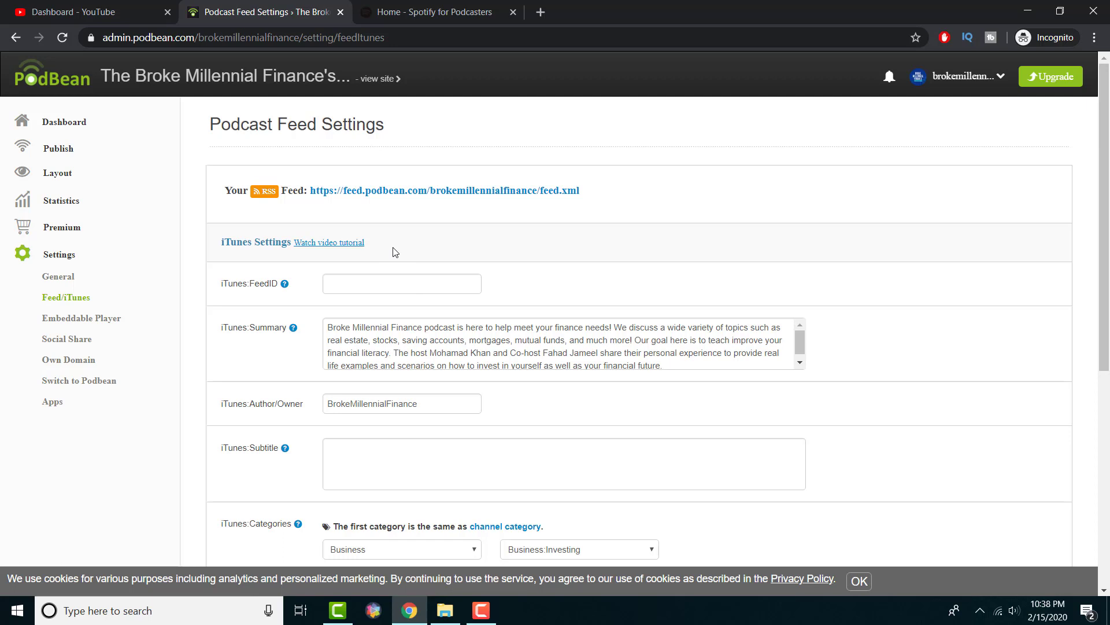
pyautogui.moveTo(367, 55)
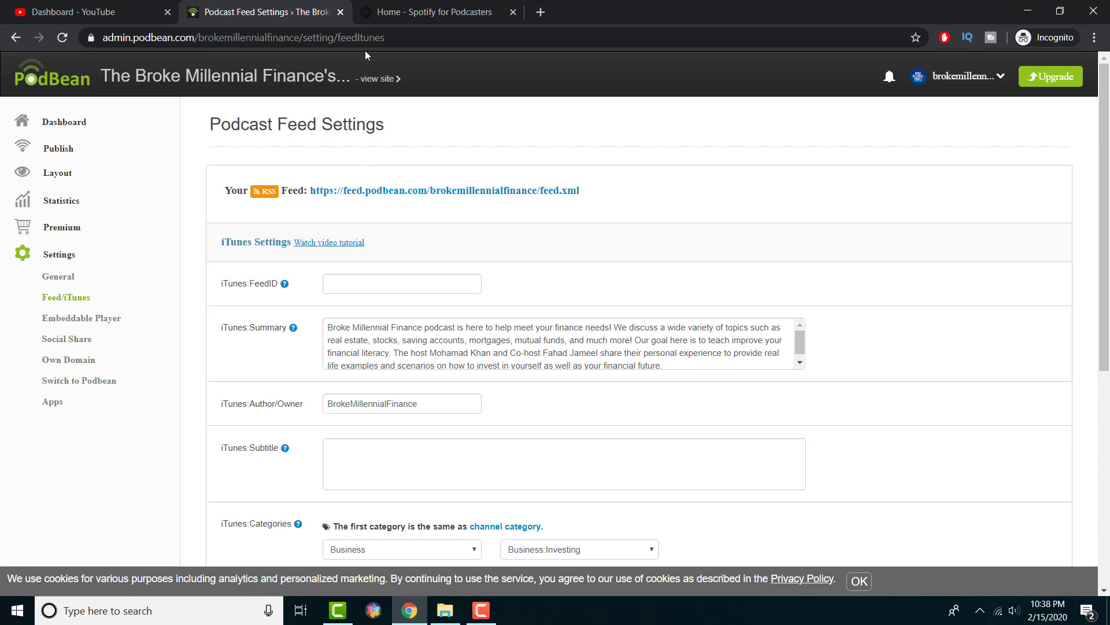
pyautogui.moveTo(431, 12)
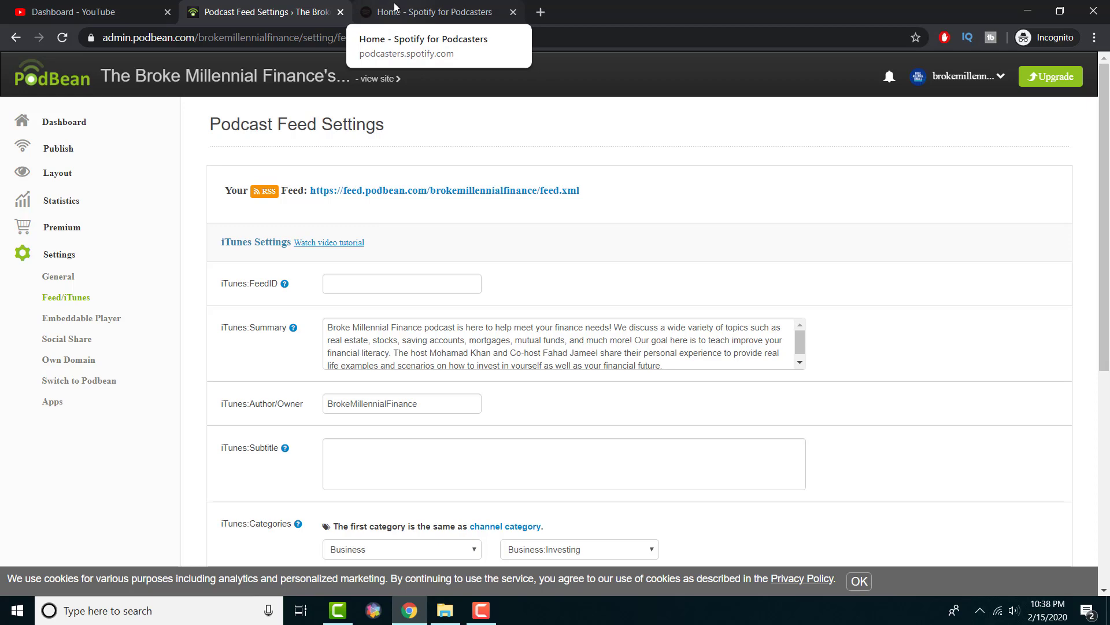
# Step: Switch to Spotify for Podcasters and start 'Add or claim your podcast' from the side menu
pyautogui.click(436, 12)
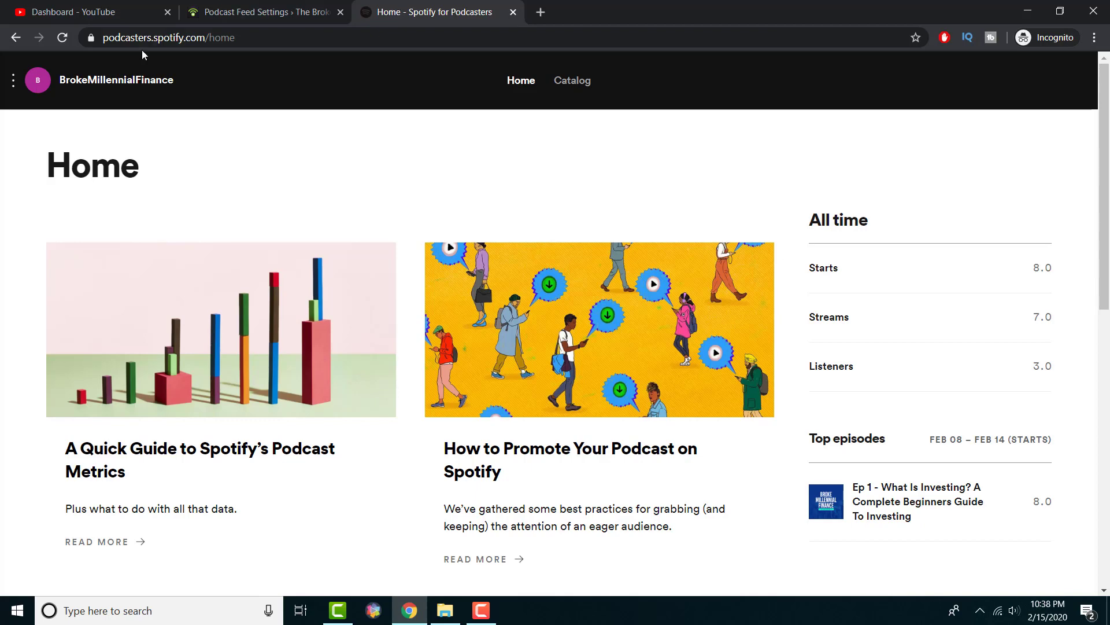
pyautogui.click(12, 80)
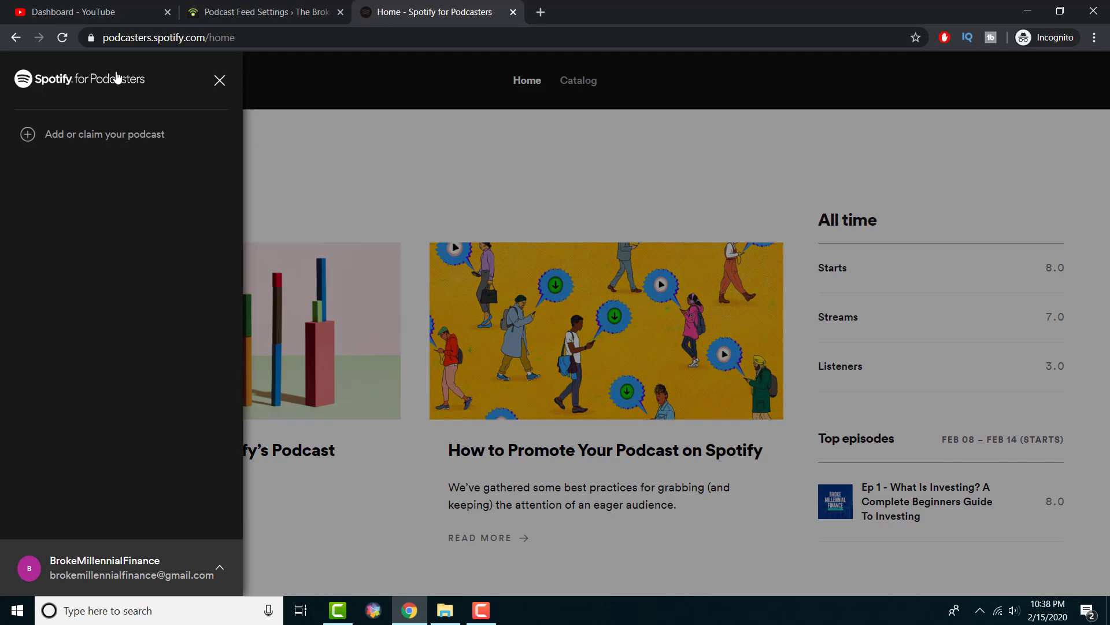
pyautogui.moveTo(146, 119)
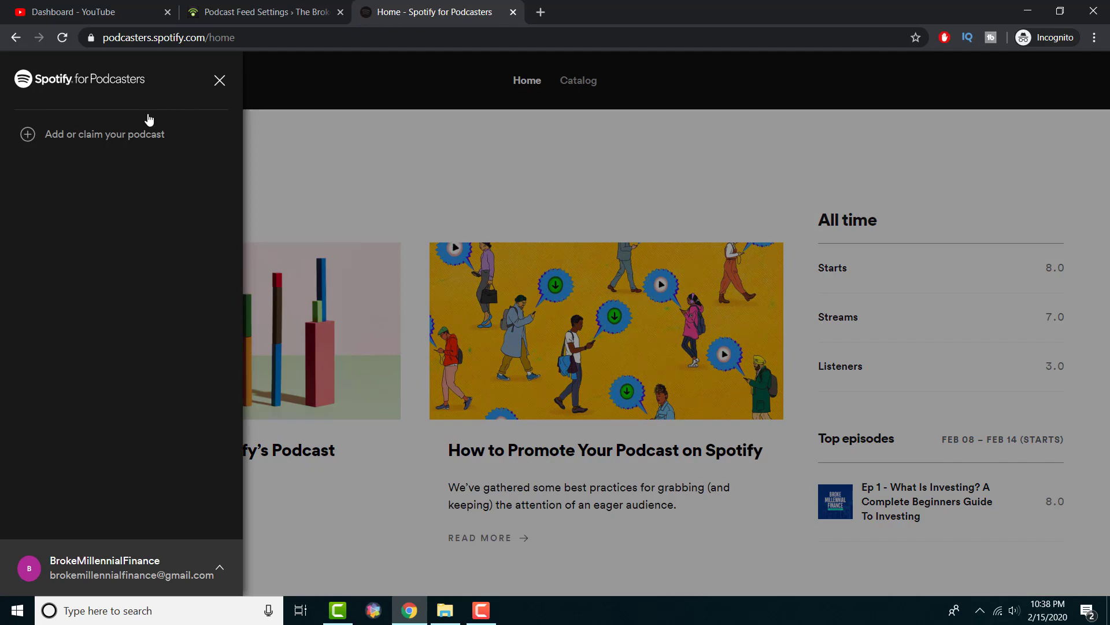
pyautogui.click(103, 134)
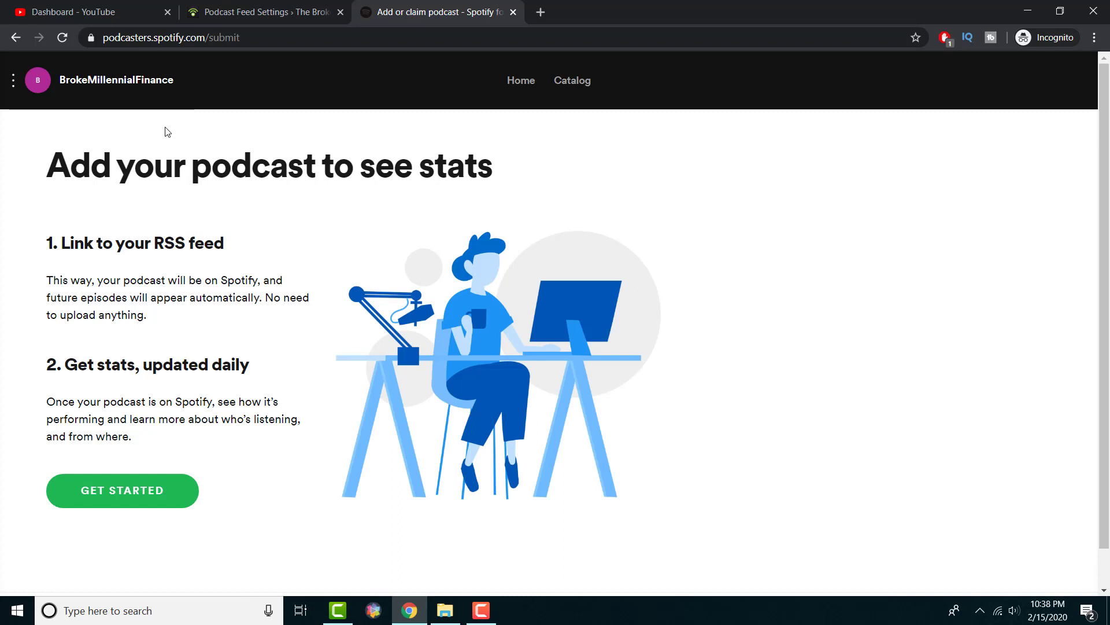
pyautogui.moveTo(121, 490)
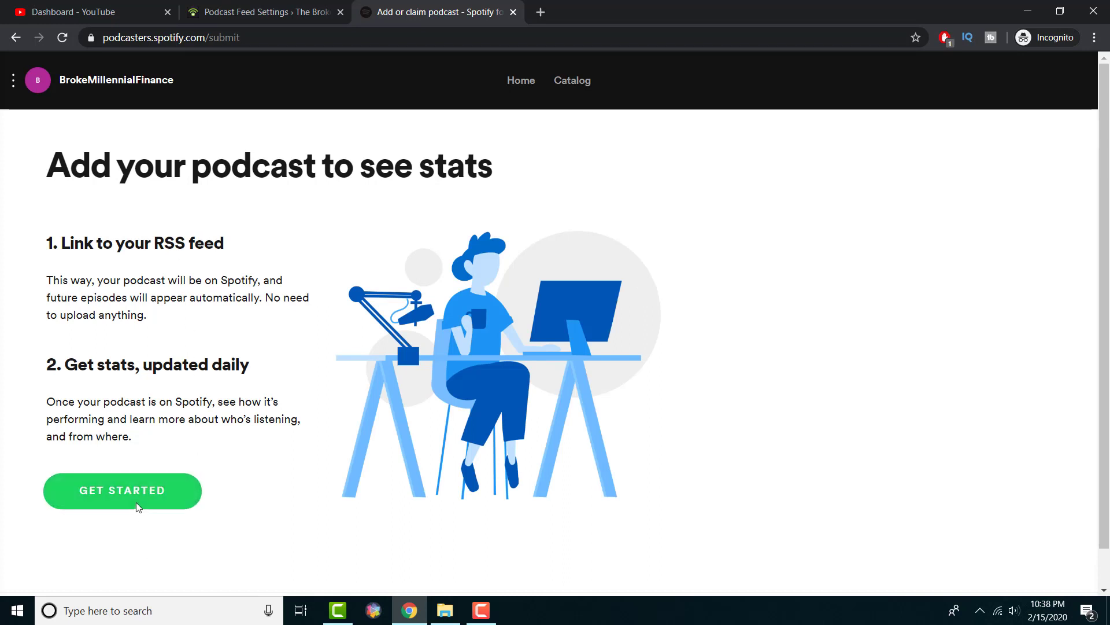
# Step: Link the Podbean RSS feed and confirm Spotify finds The Broke Millennial Finance's Podcast
pyautogui.click(121, 491)
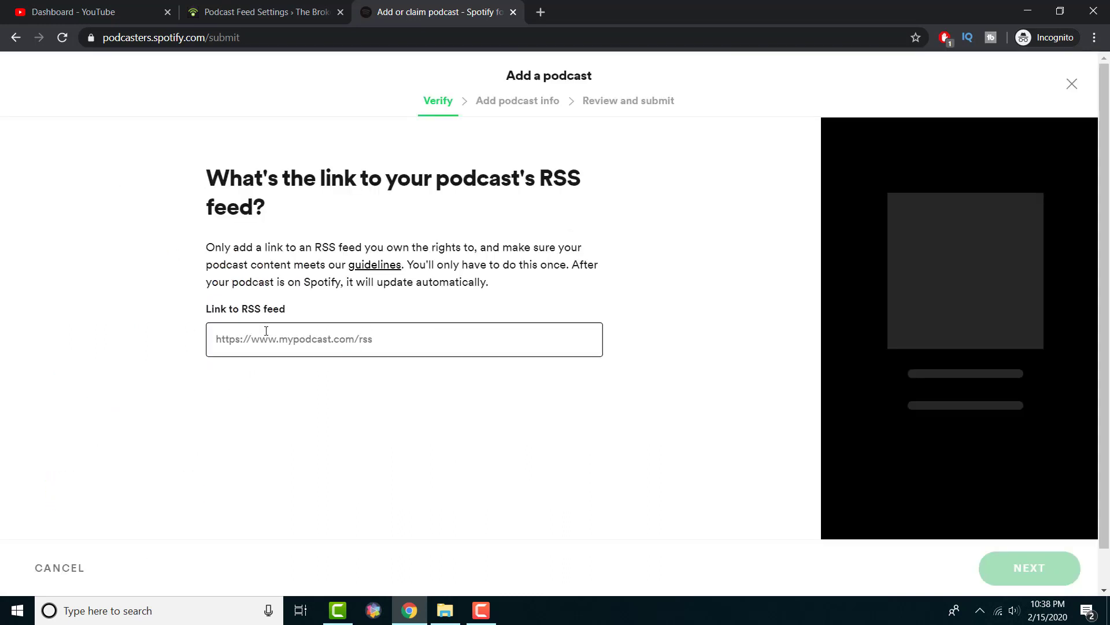
pyautogui.click(264, 12)
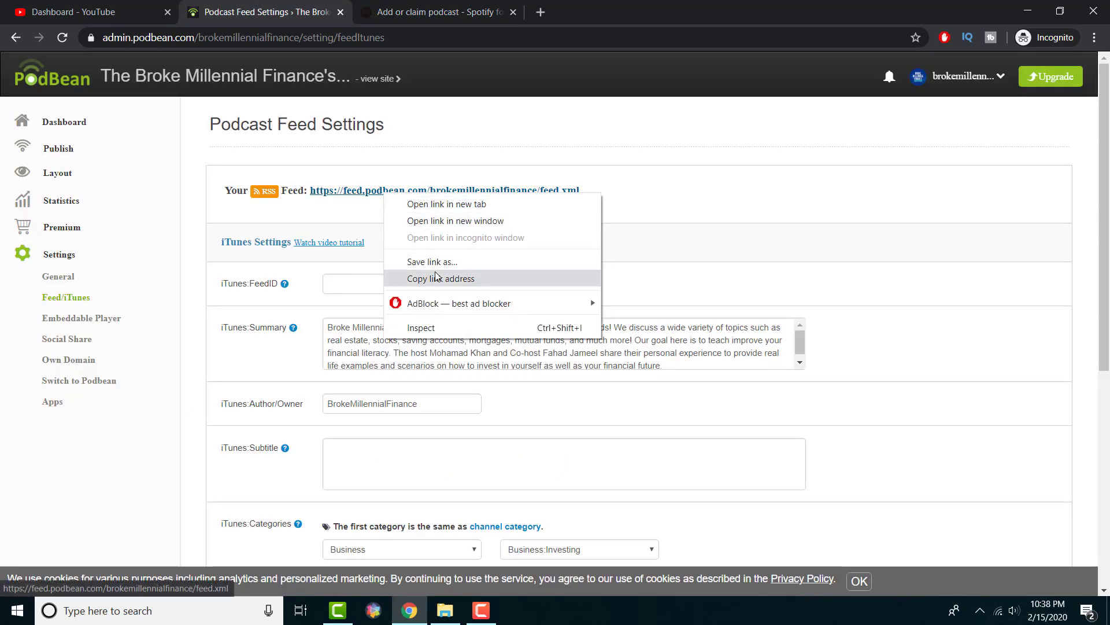
pyautogui.click(439, 11)
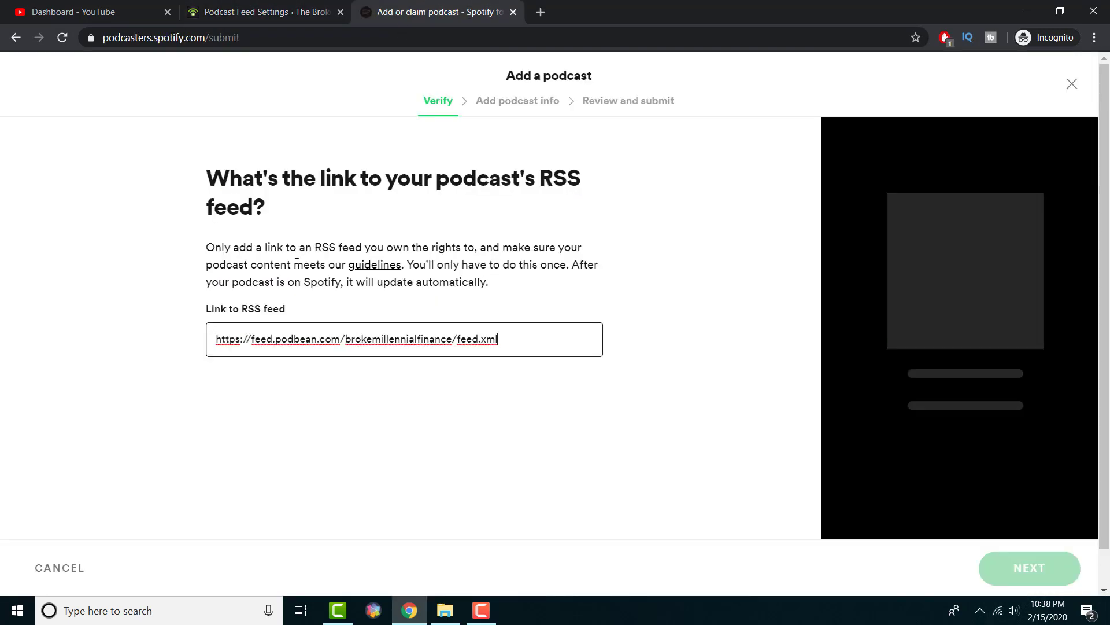
pyautogui.click(1030, 566)
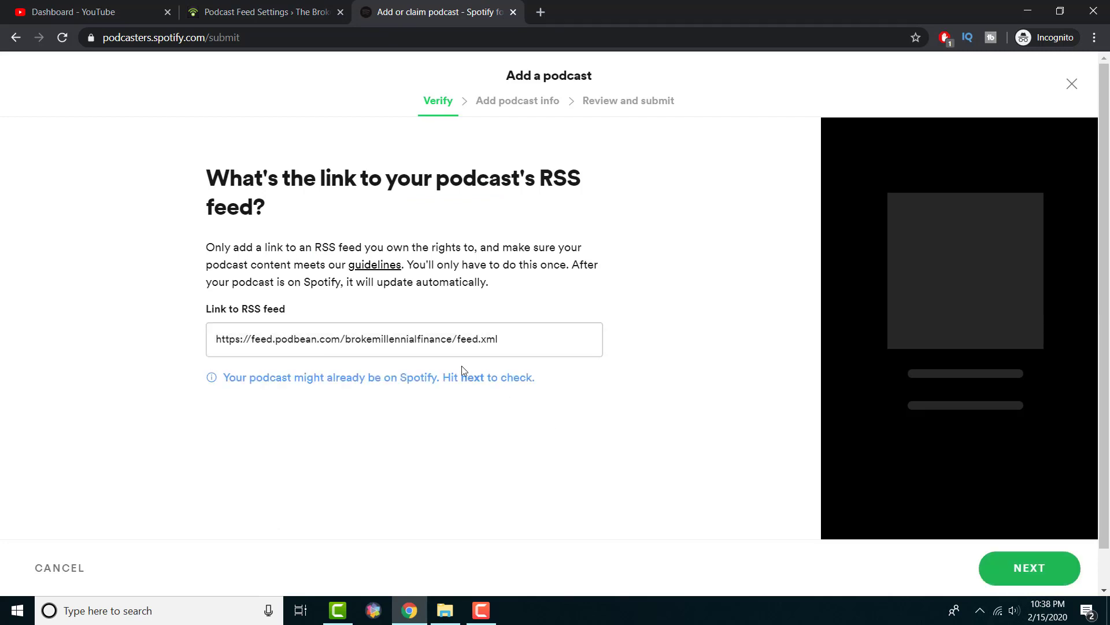
pyautogui.click(1029, 567)
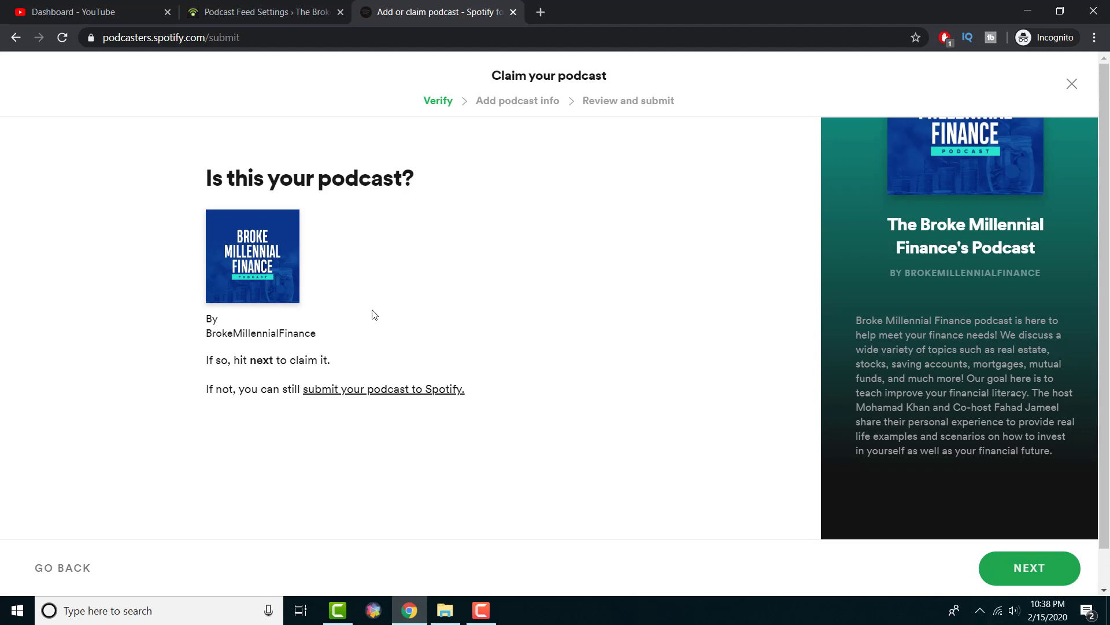
# Step: Back out of the claim flow and cancel to return to the dashboard
pyautogui.click(62, 567)
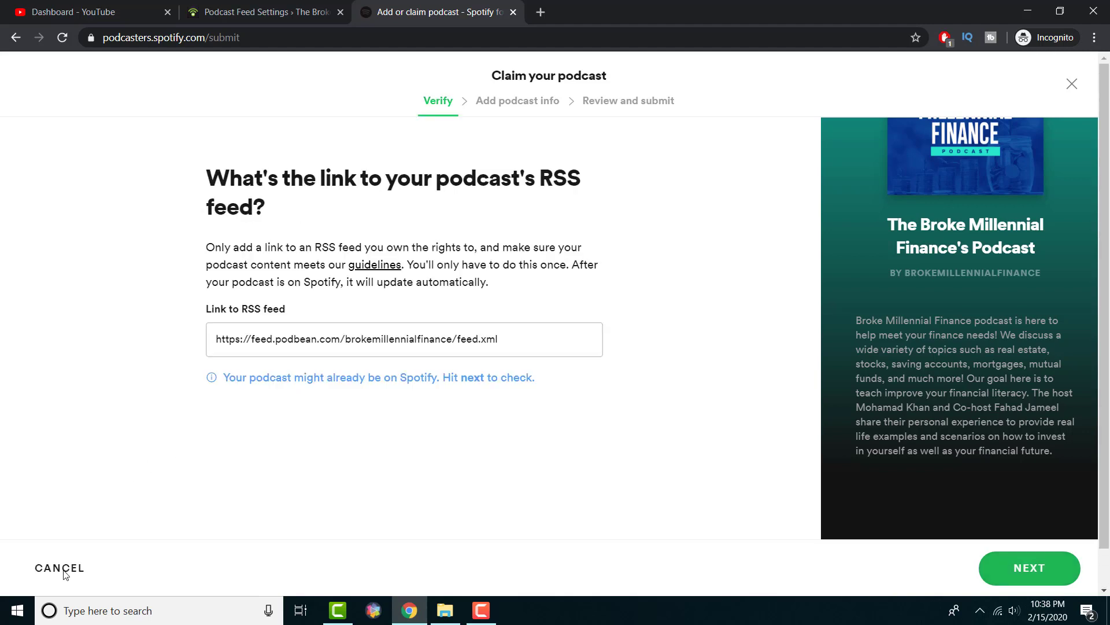
pyautogui.click(59, 567)
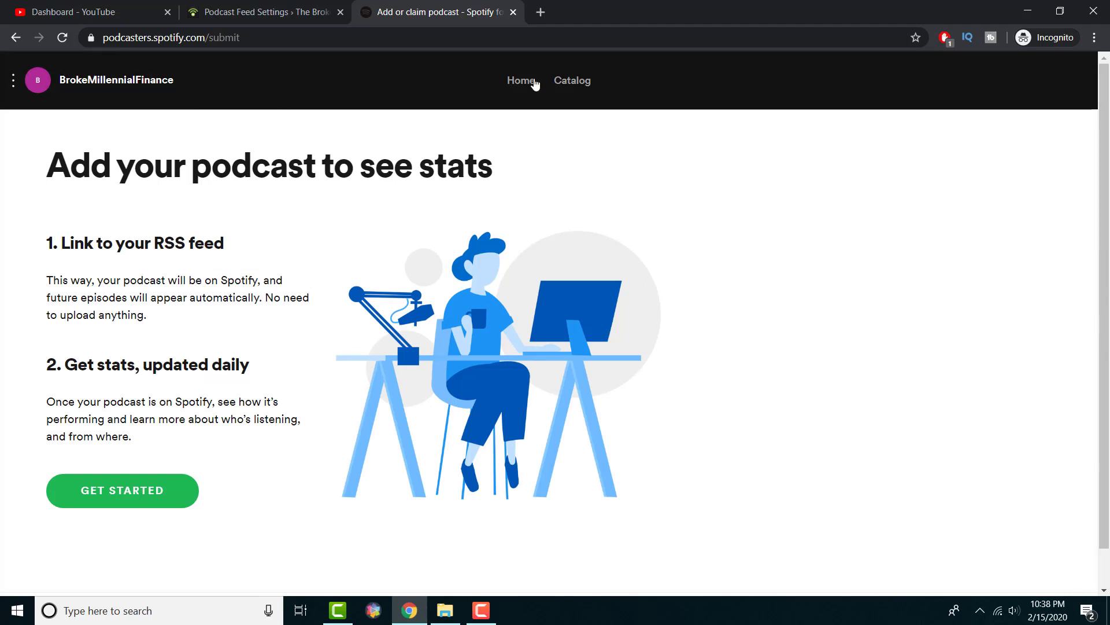
# Step: From the Catalog, view The Broke Millennial Finance's Podcast overview: 8 starts, 7 streams, 3 listeners
pyautogui.click(572, 80)
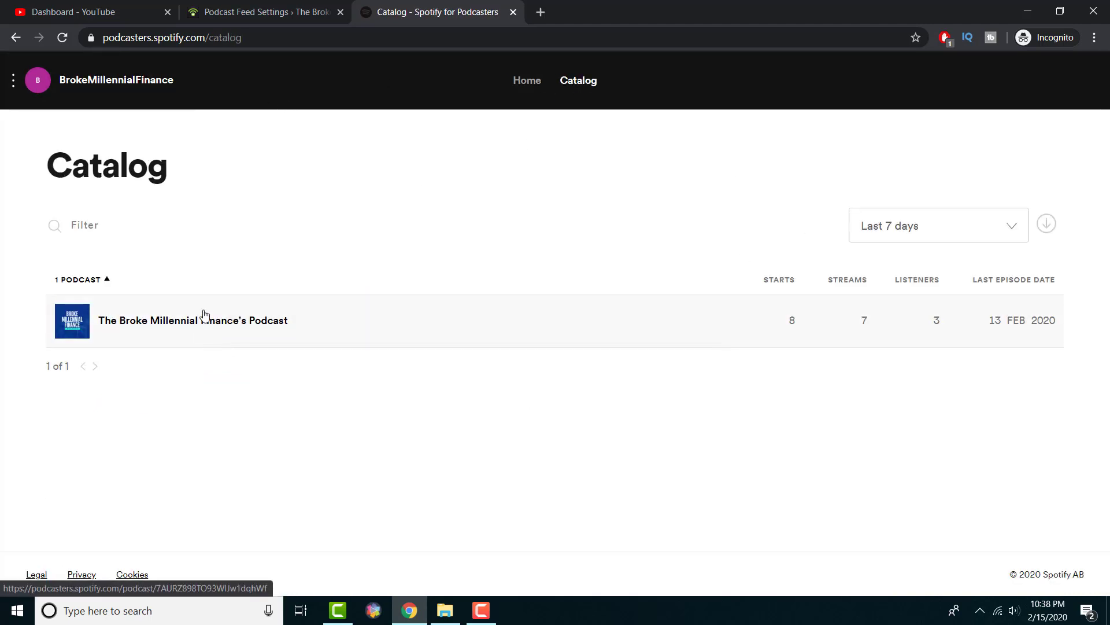
pyautogui.click(193, 321)
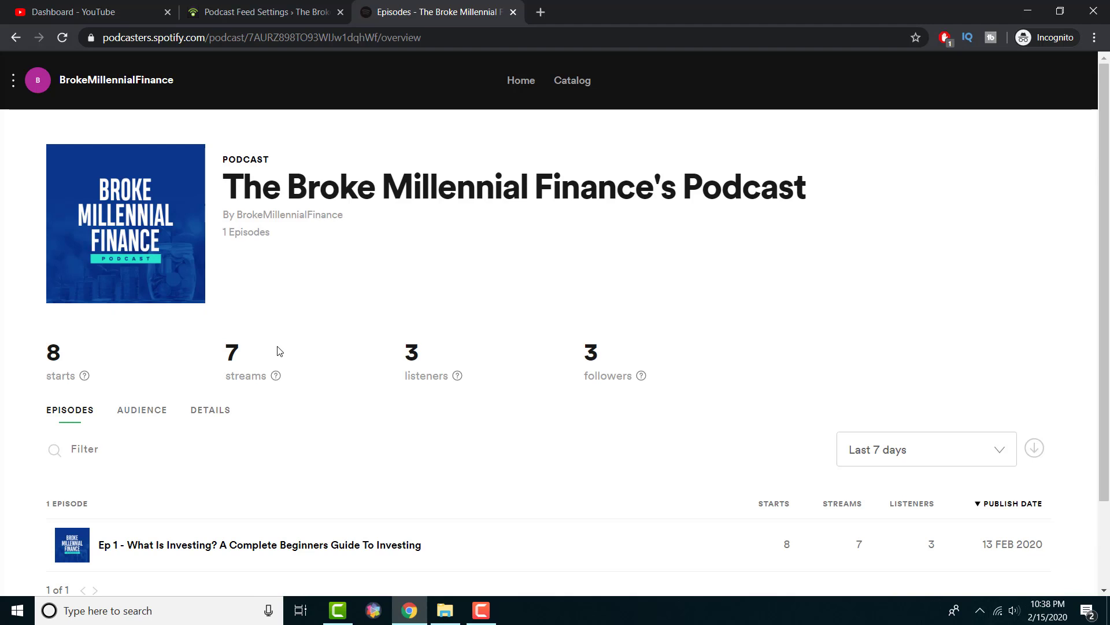
pyautogui.scroll(-3)
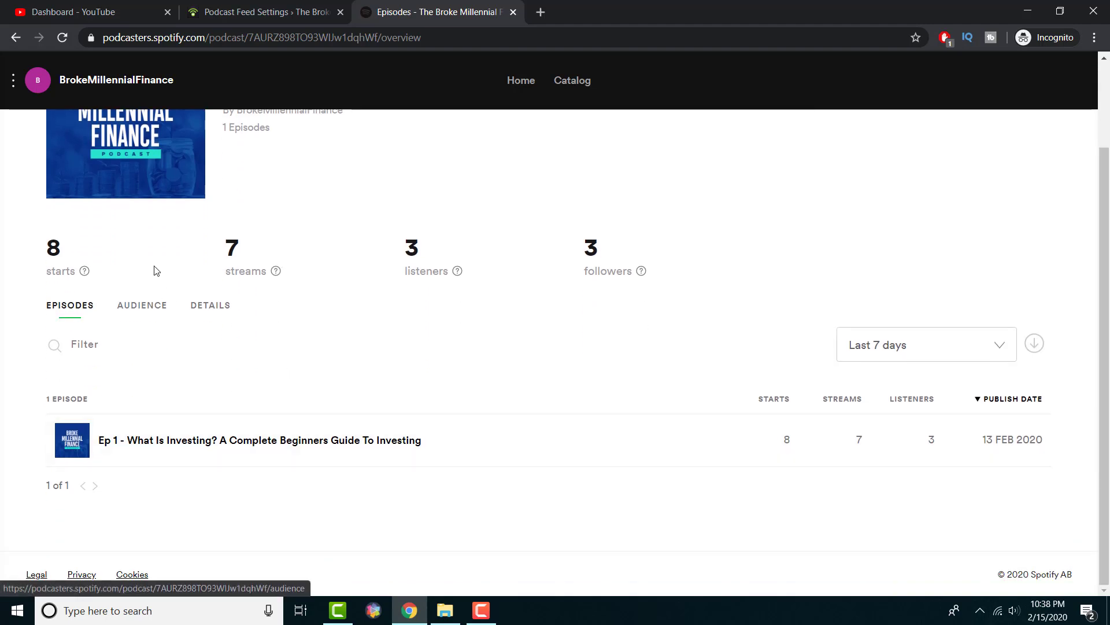
pyautogui.moveTo(466, 286)
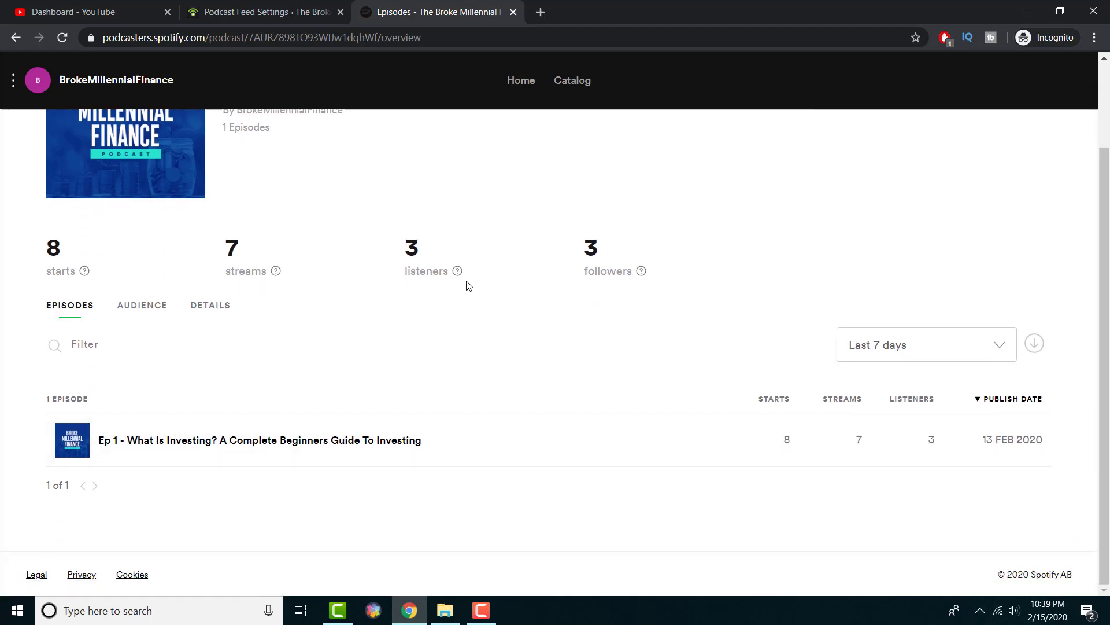
# Step: Review Ep 1's performance, listener, gender, age and country charts
pyautogui.click(258, 439)
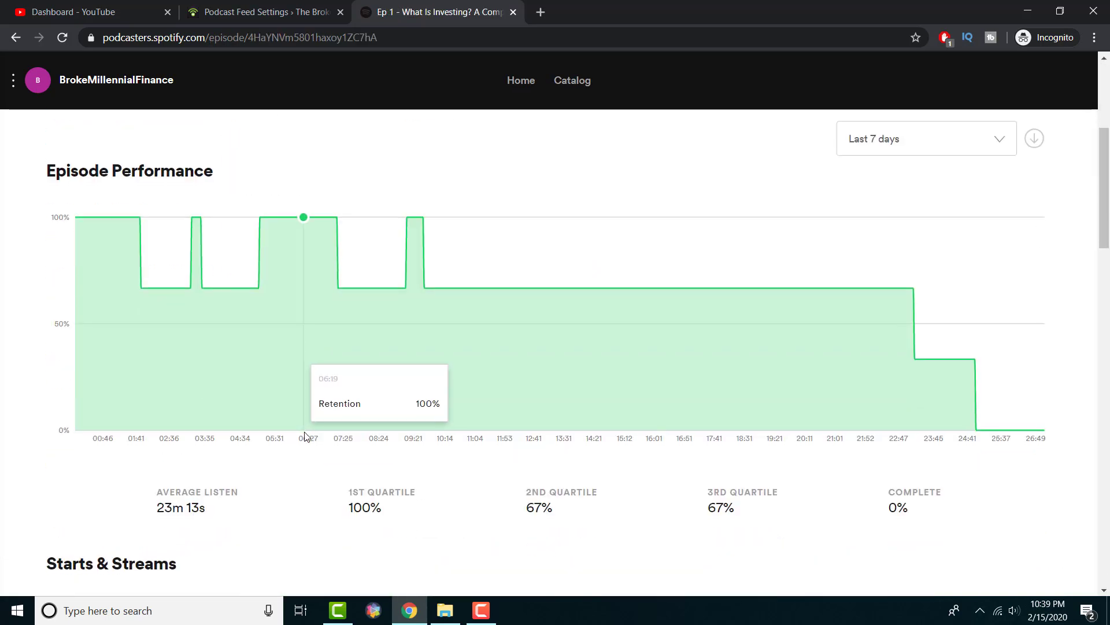
pyautogui.scroll(-3)
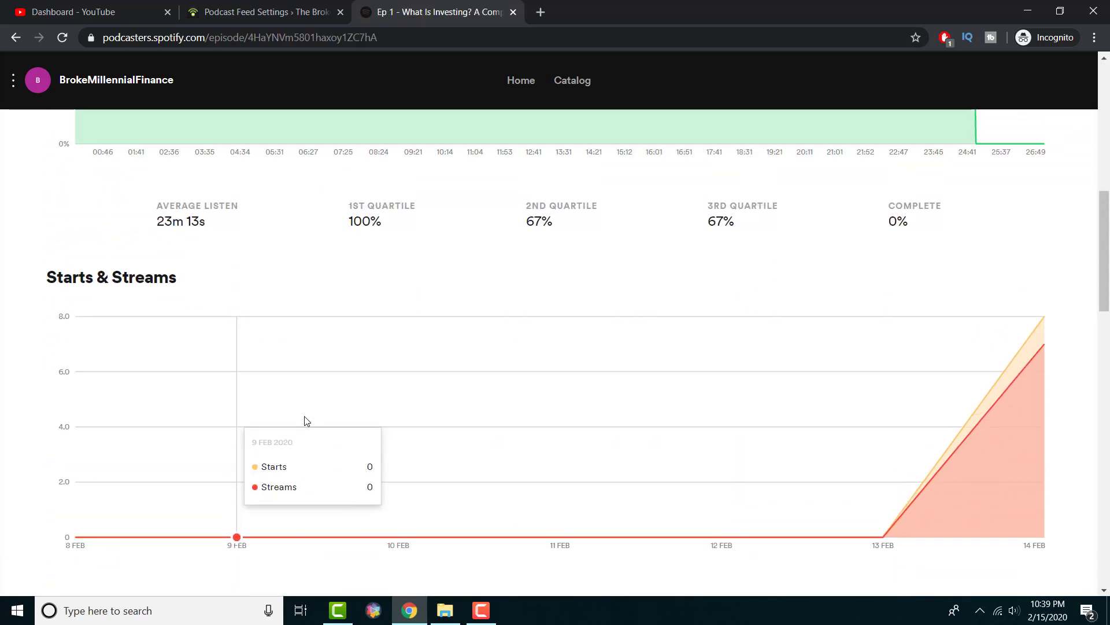
pyautogui.moveTo(201, 210)
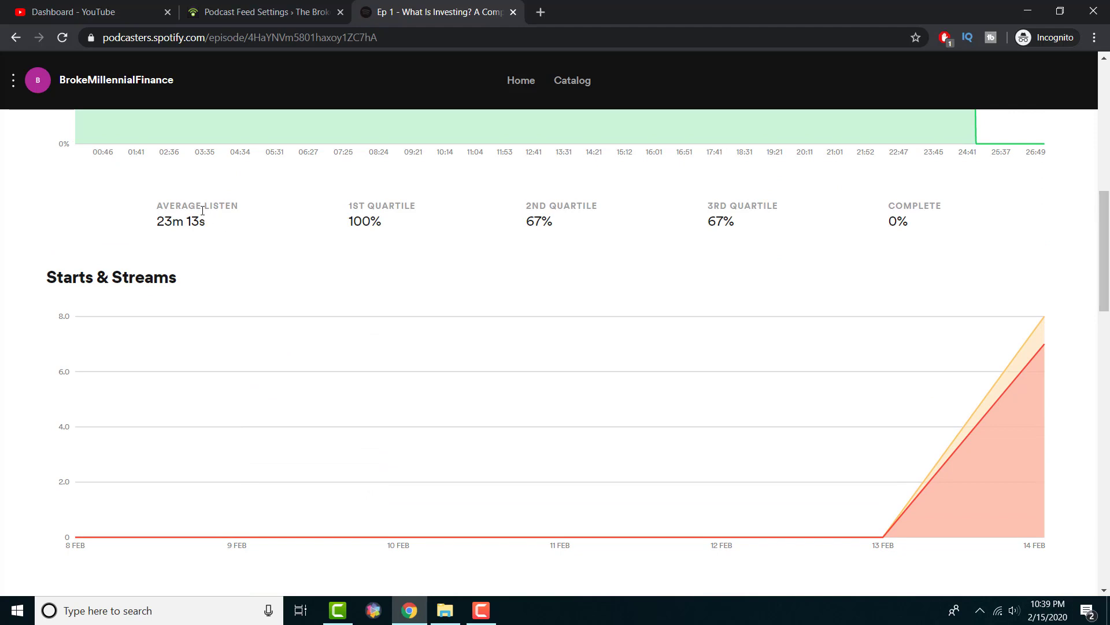
pyautogui.moveTo(279, 204)
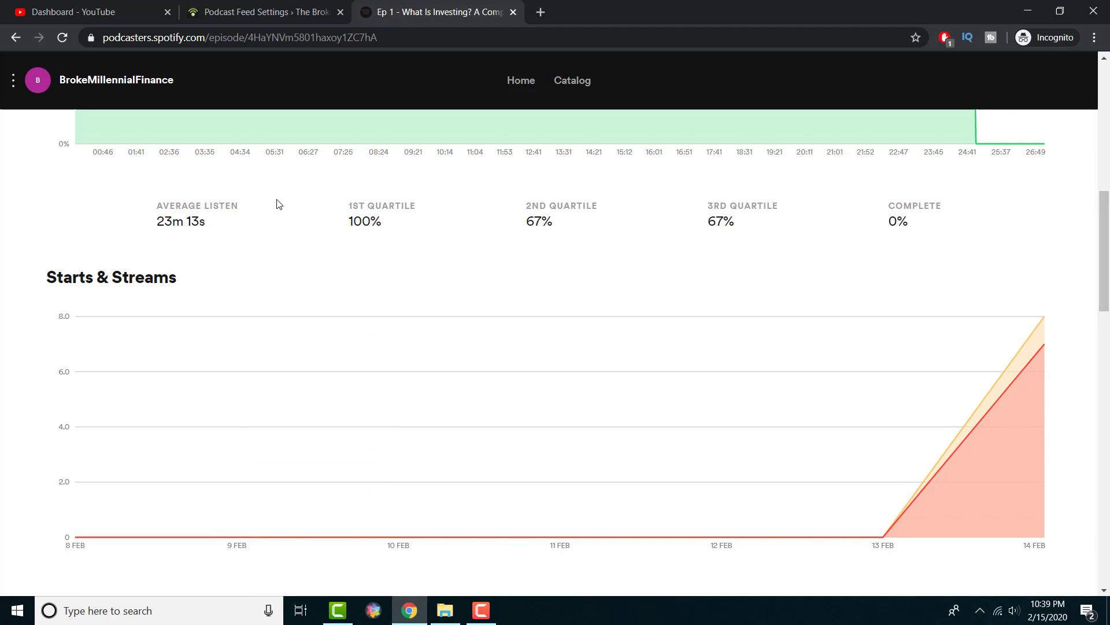
pyautogui.scroll(-3)
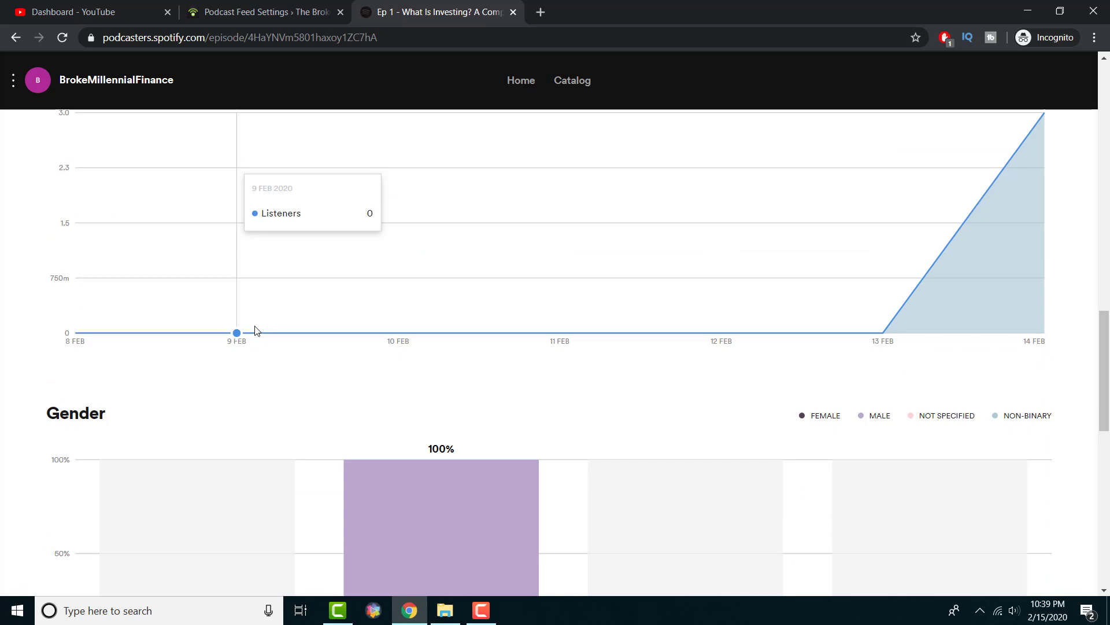
pyautogui.scroll(-3)
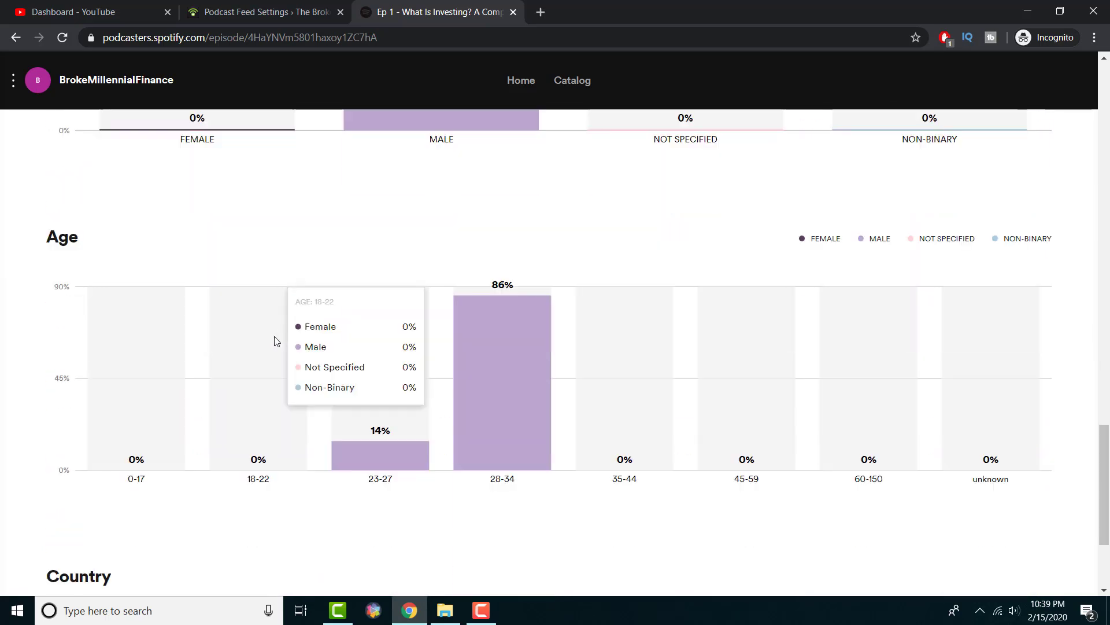
pyautogui.scroll(-3)
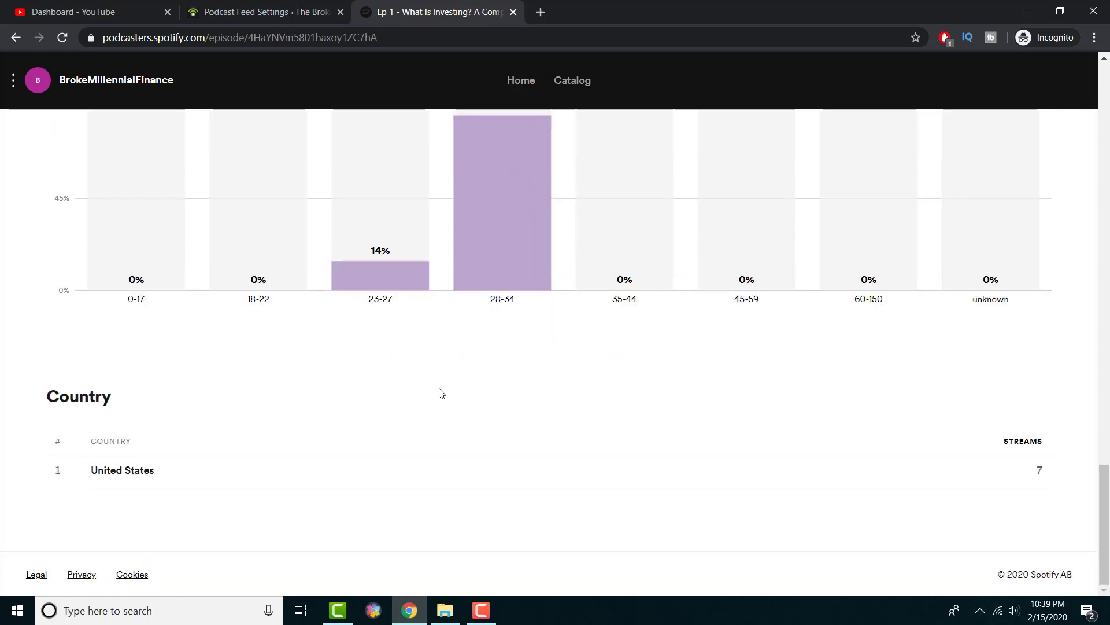
pyautogui.scroll(3)
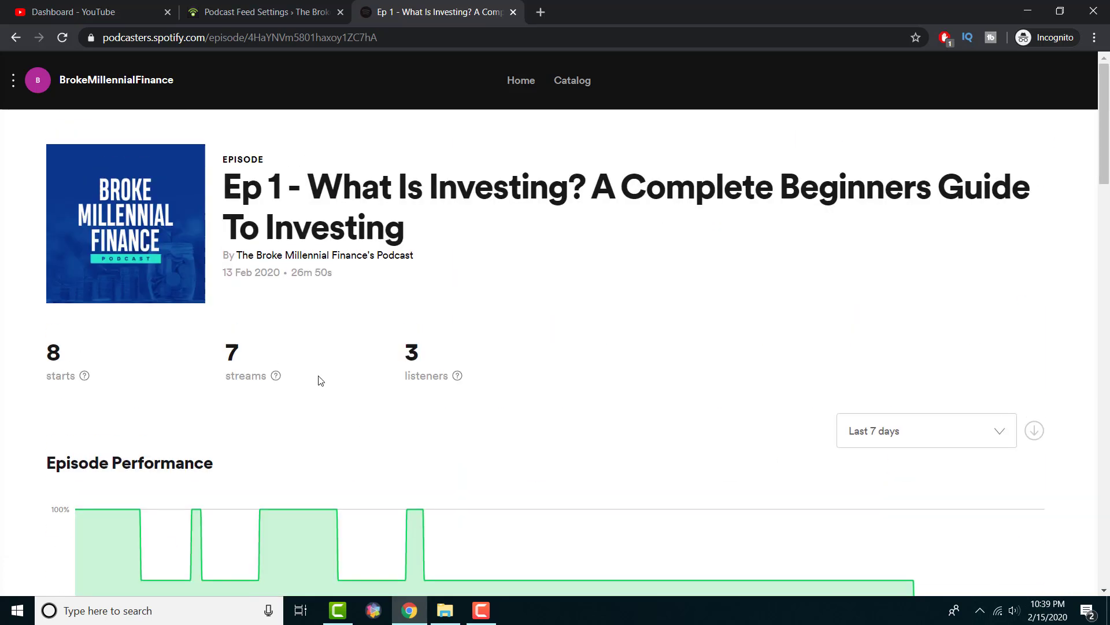
pyautogui.moveTo(521, 79)
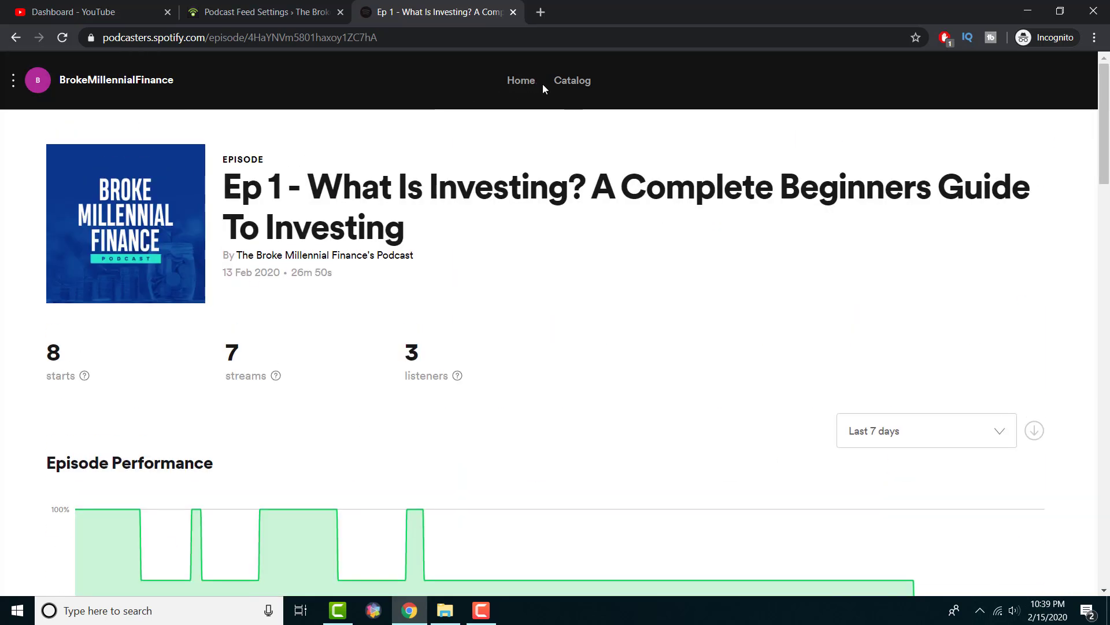
# Step: Return via Home to the Catalog listing of the podcast
pyautogui.click(521, 80)
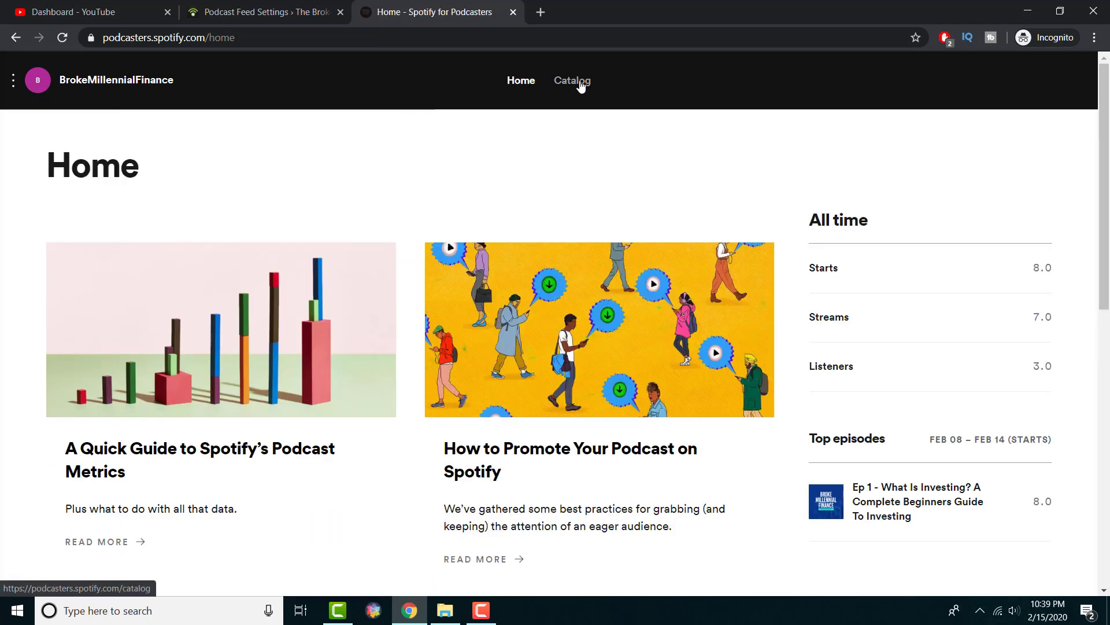
pyautogui.click(579, 80)
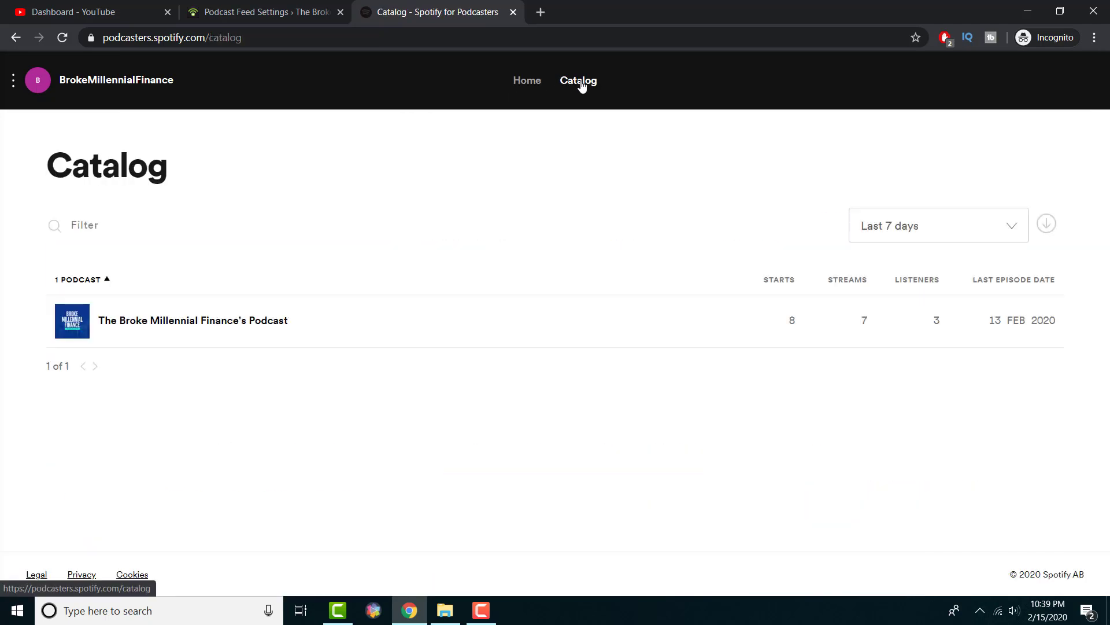